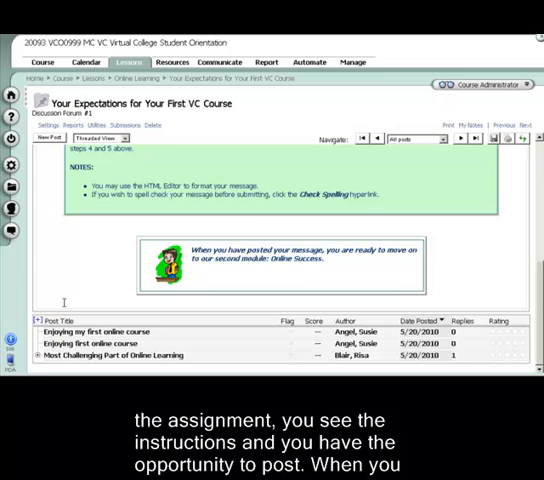
# Step: Return from the discussion forum to the course Lessons page listing the modules
pyautogui.click(48, 138)
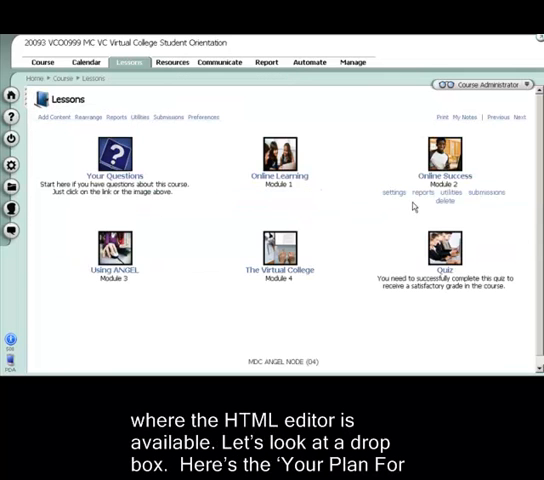
# Step: View the Online Success module's Your Plan for Success drop box, then go to Communicate
pyautogui.click(445, 175)
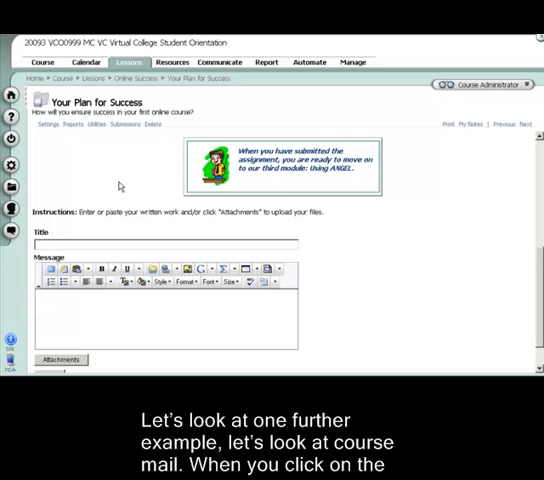
pyautogui.click(221, 62)
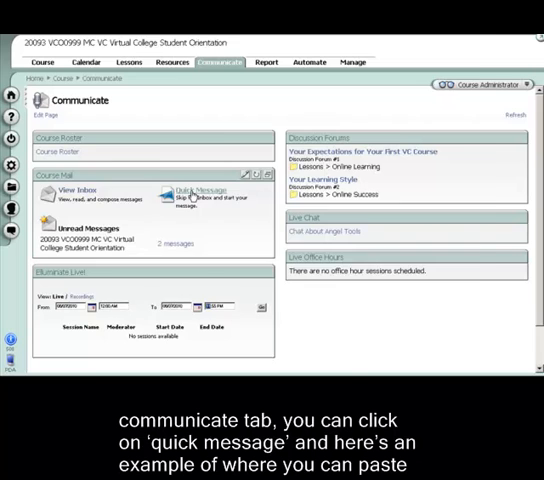
# Step: Start a Quick Message in course mail holding the pasted Student Success plan letter
pyautogui.click(187, 192)
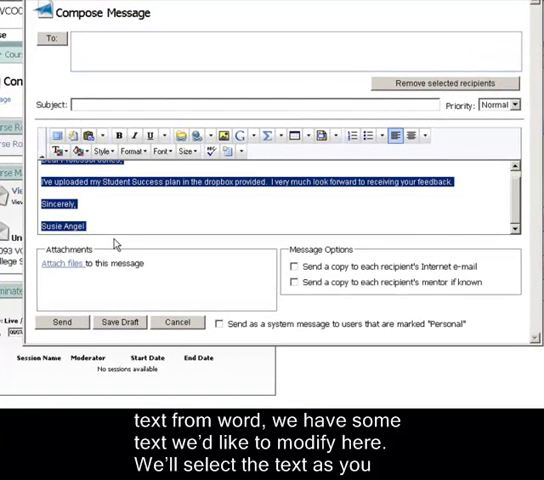
# Step: Make the selected letter text larger, Comic Sans, bold and italic
pyautogui.click(189, 151)
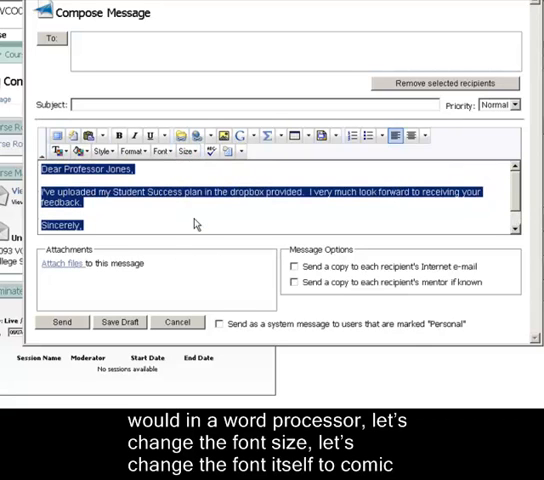
pyautogui.click(161, 151)
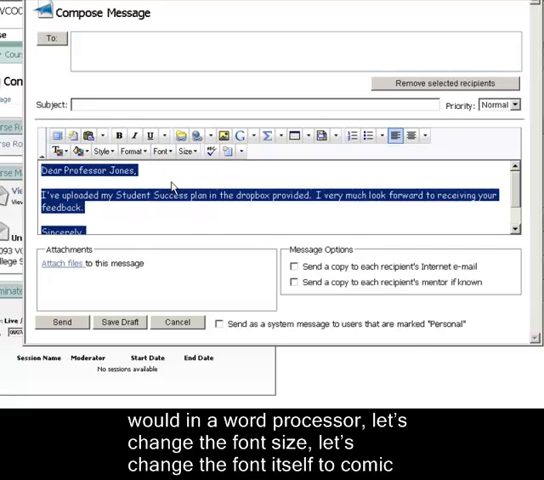
pyautogui.click(118, 135)
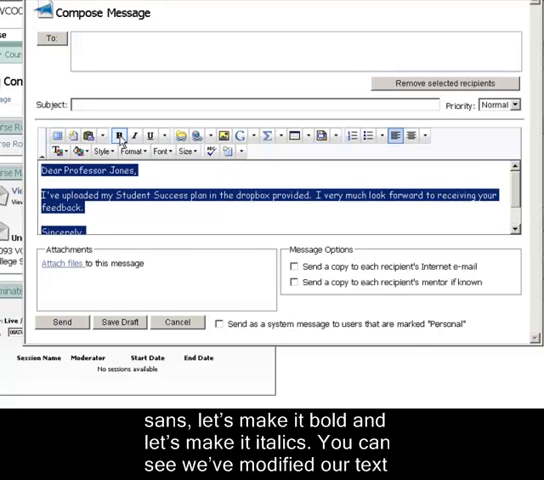
pyautogui.click(136, 135)
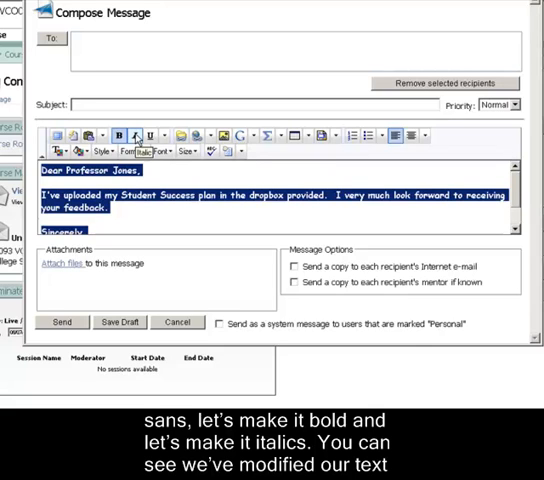